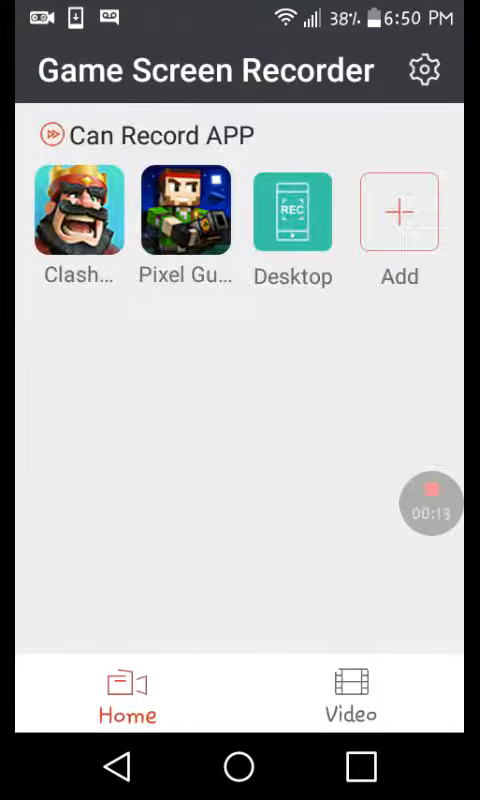
Switch between the recorded videos list and the recordable apps list twice
left_click(350, 695)
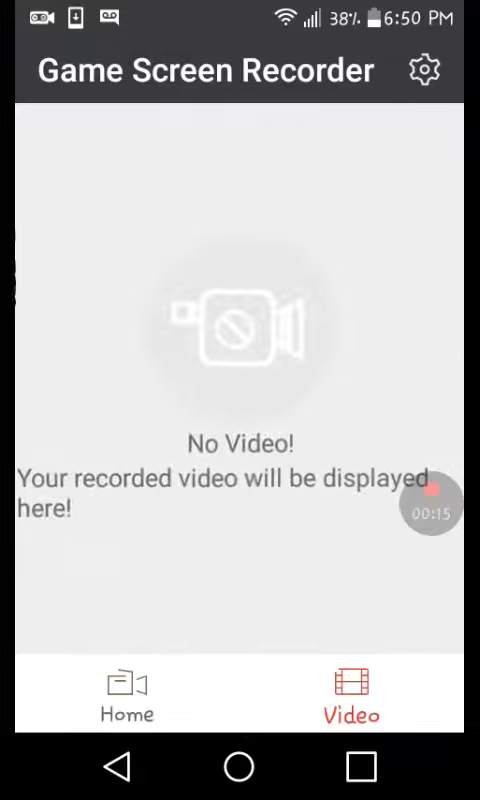
left_click(126, 695)
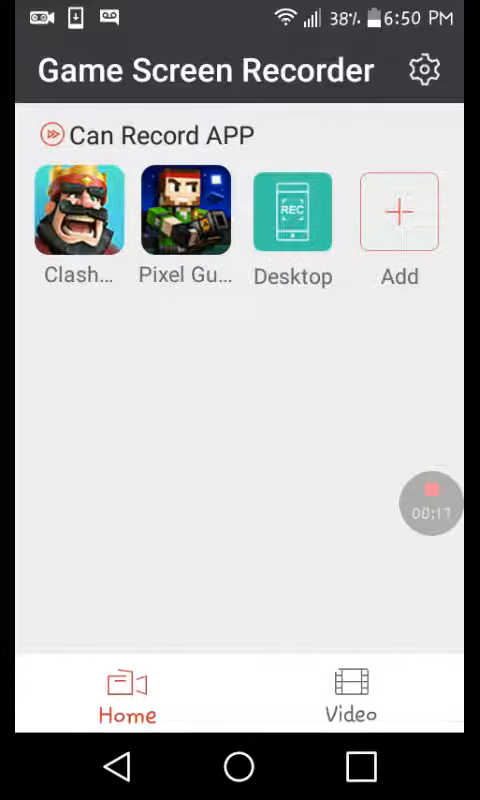
left_click(350, 695)
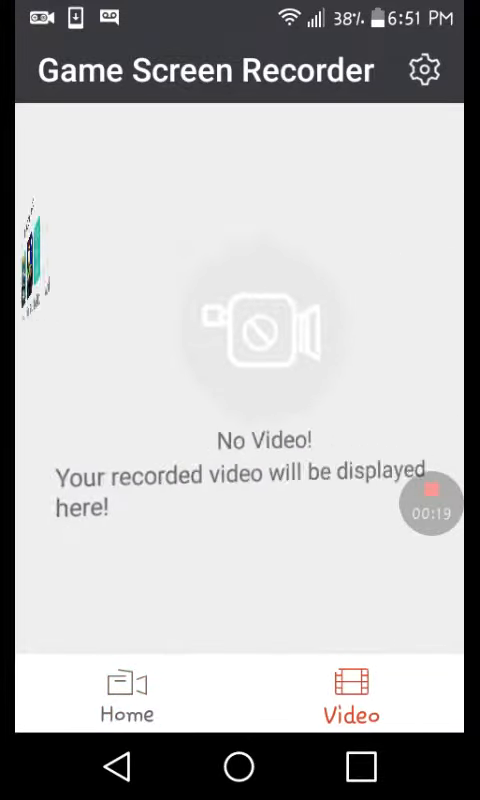
left_click(126, 695)
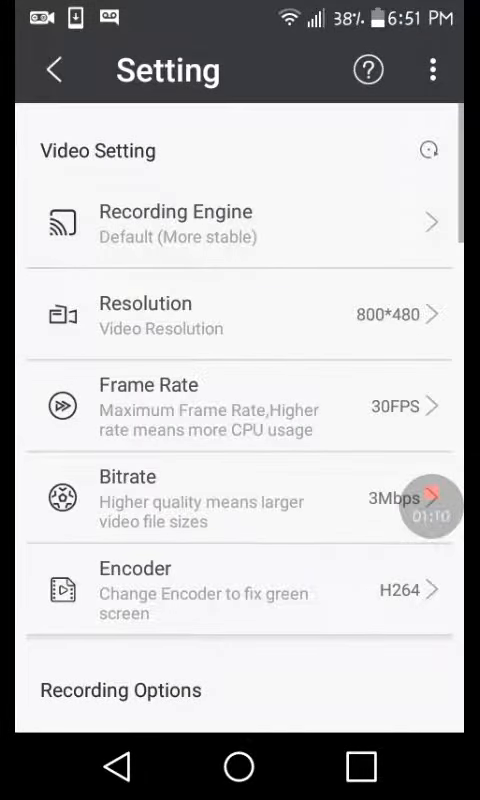
Choose the Advanced (Support Pause) recording engine, then reveal the Feedback/Share/Credits/Rating menu
left_click(240, 223)
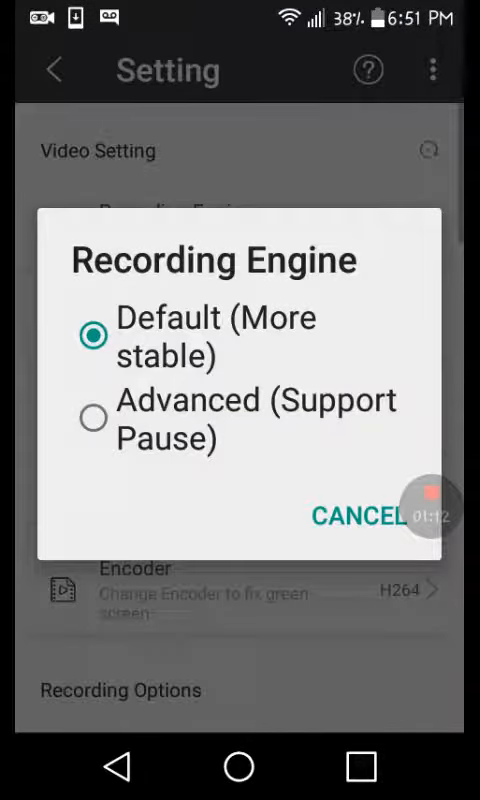
left_click(92, 417)
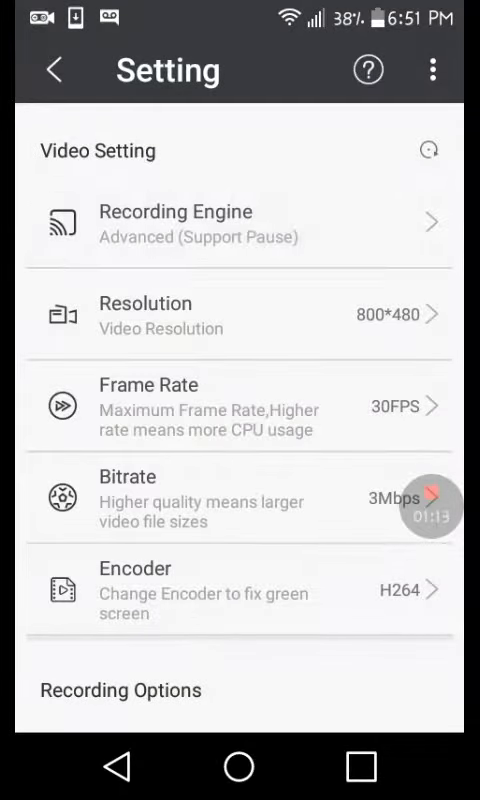
left_click(240, 223)
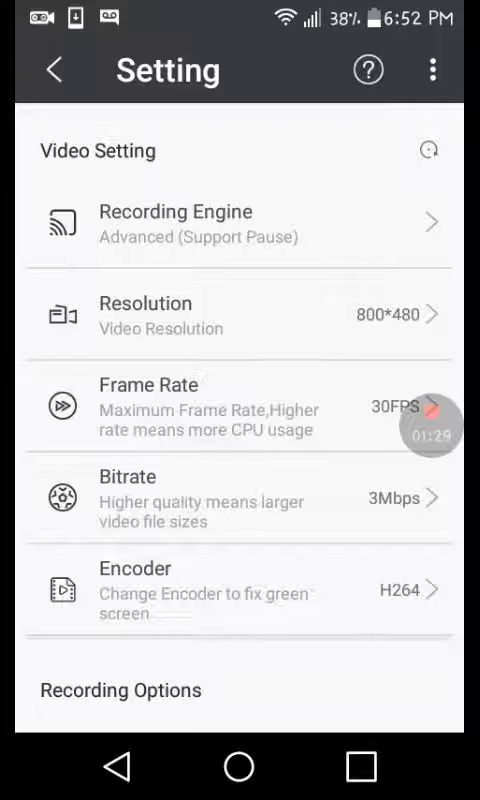
left_click(432, 70)
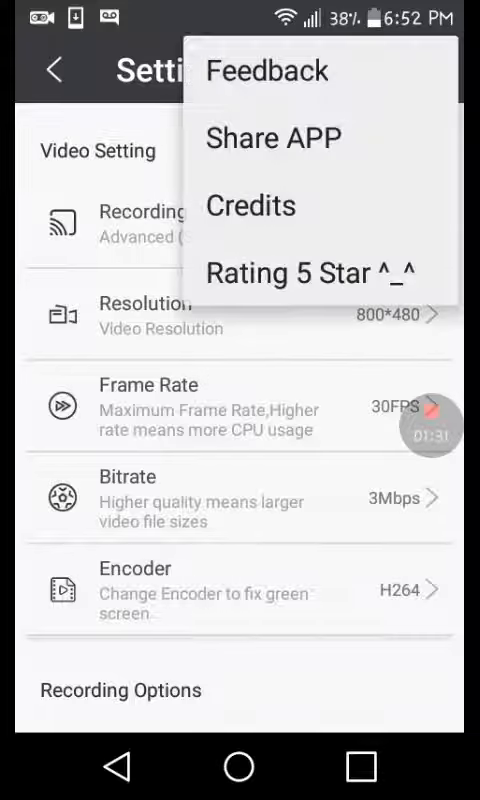